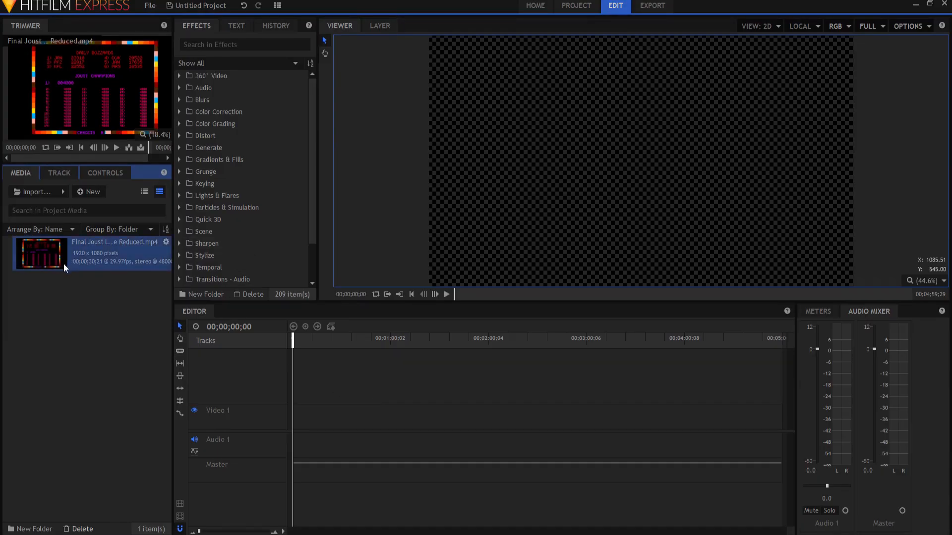
- Create a composite shot from the Joust gameplay clip and accept its default settings
{"action": "right_click", "coordinate": [40, 253]}
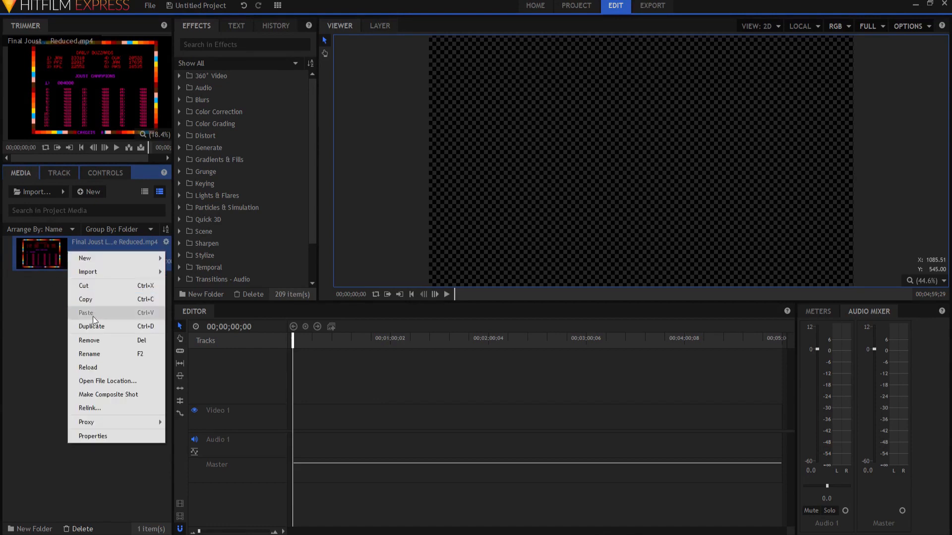
{"action": "left_click", "coordinate": [108, 394]}
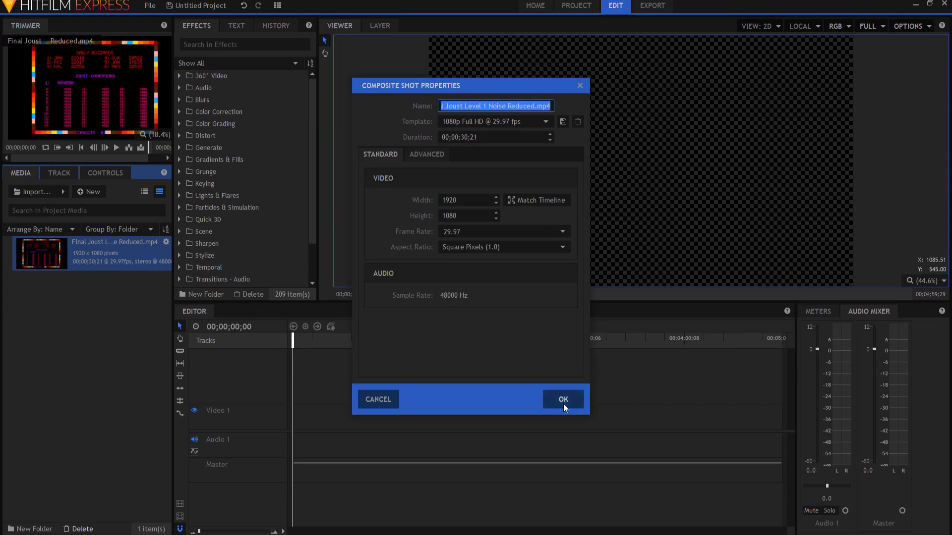
{"action": "left_click", "coordinate": [562, 400]}
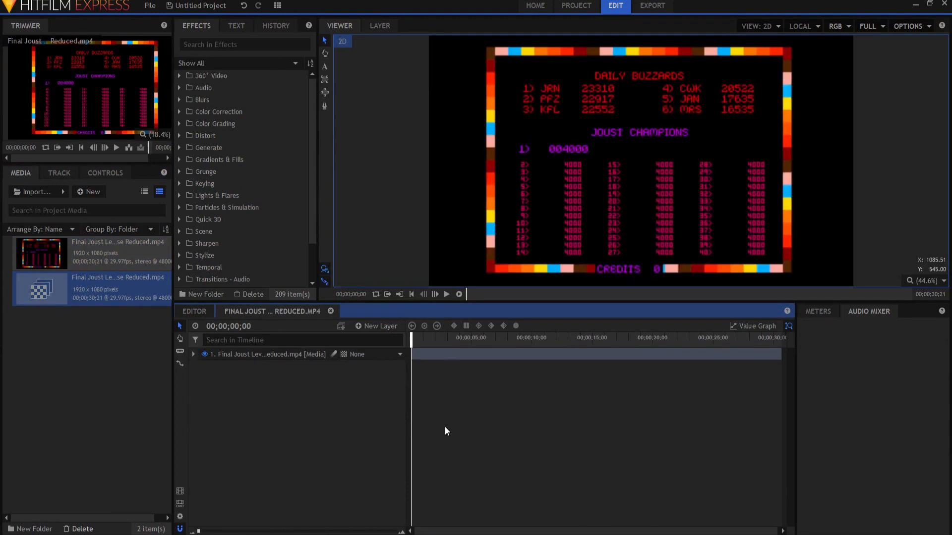
{"action": "mouse_move", "coordinate": [383, 412]}
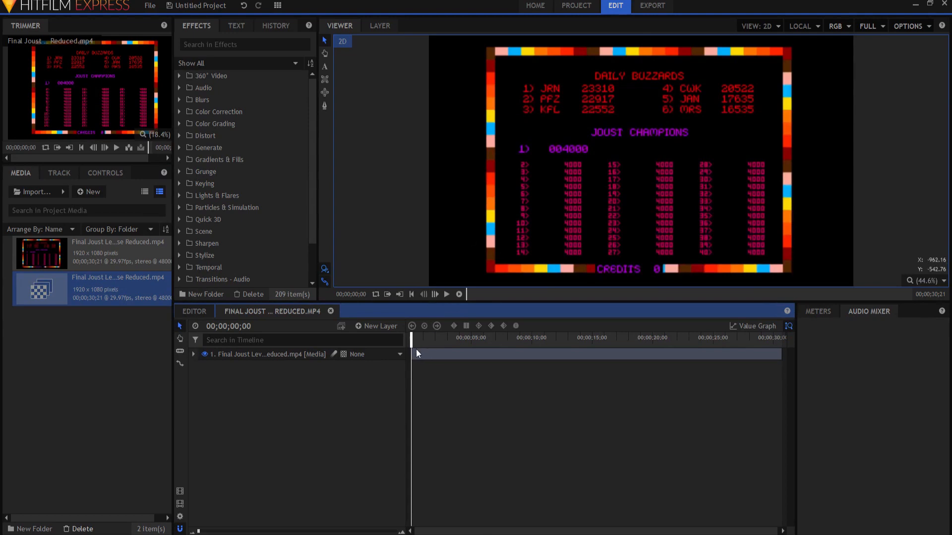
- Scrub the playhead to about 9;04, where the wave begins and the player's character appears
{"action": "left_click_drag", "start_coordinate": [411, 338], "coordinate": [417, 338]}
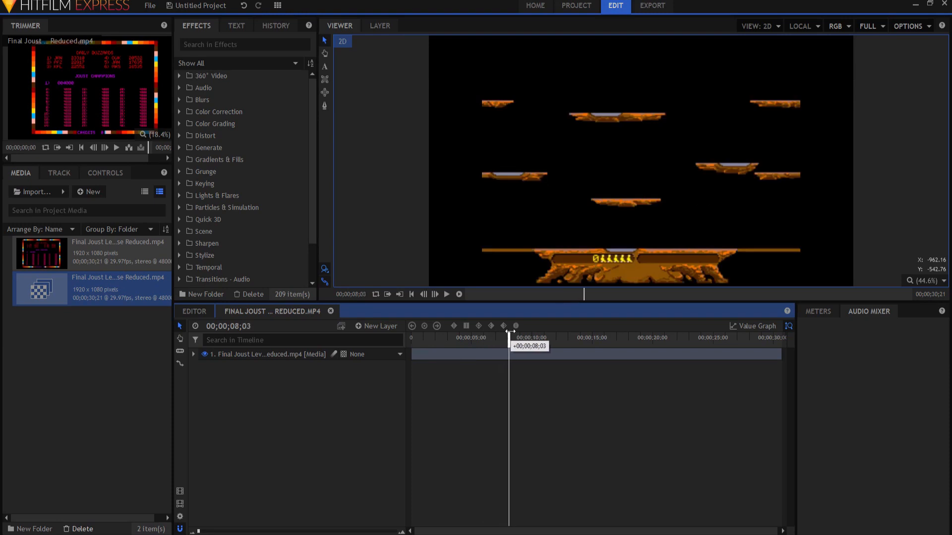
{"action": "left_click_drag", "start_coordinate": [509, 334], "coordinate": [520, 335]}
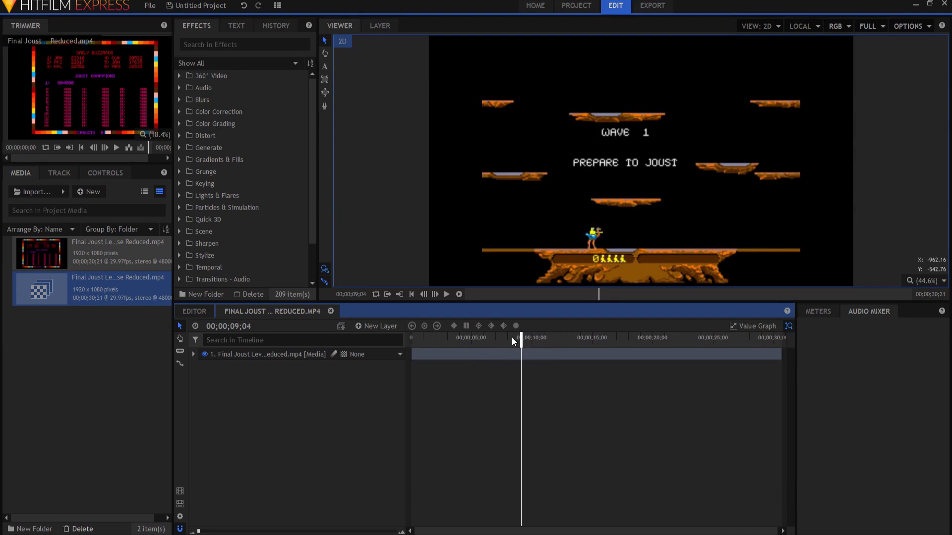
{"action": "mouse_move", "coordinate": [524, 357]}
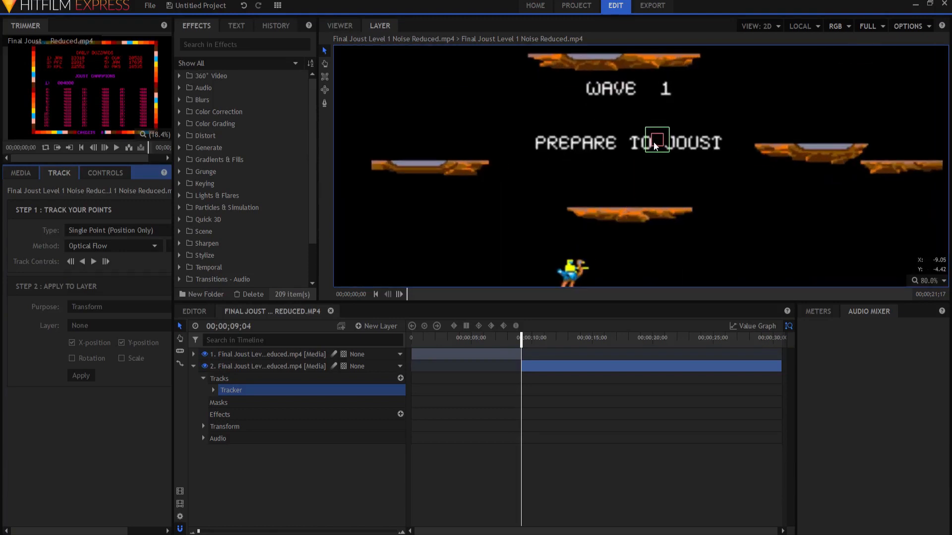
- Move the tracking point onto the player's rider and fit its target box around him
{"action": "left_click_drag", "start_coordinate": [655, 140], "coordinate": [572, 254]}
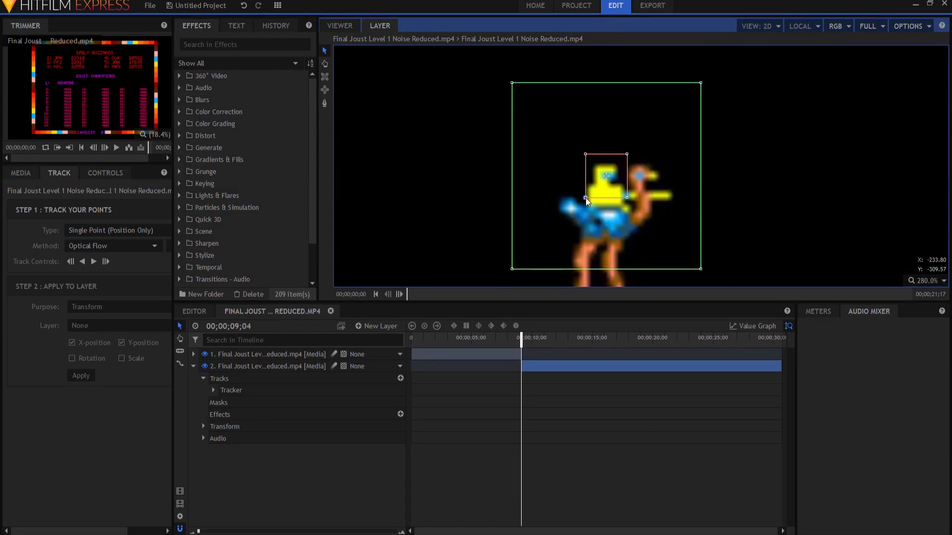
{"action": "left_click_drag", "start_coordinate": [586, 201], "coordinate": [603, 175]}
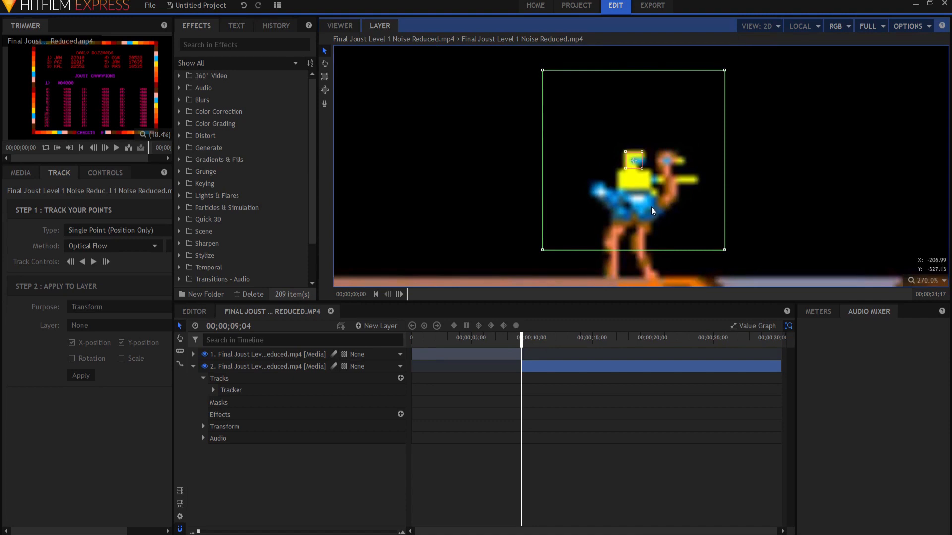
{"action": "mouse_move", "coordinate": [598, 217]}
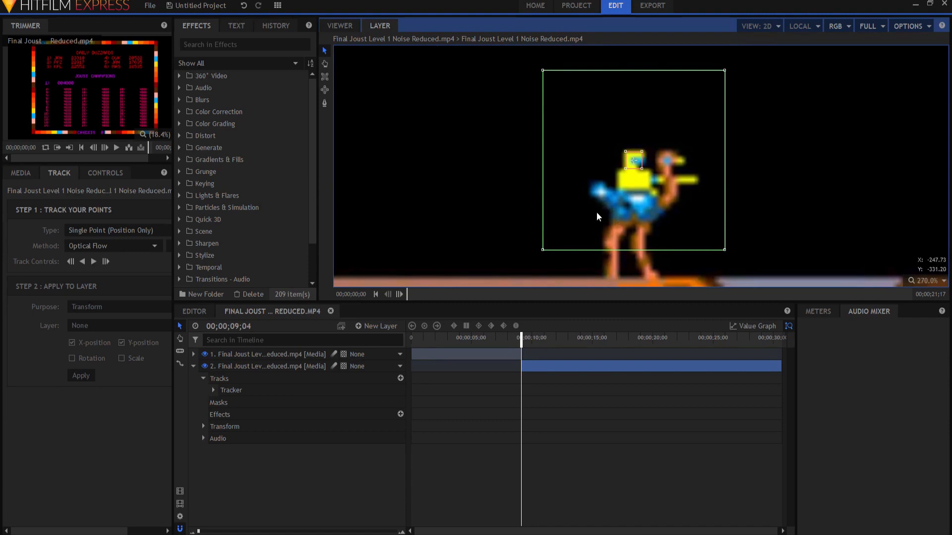
{"action": "mouse_move", "coordinate": [587, 176]}
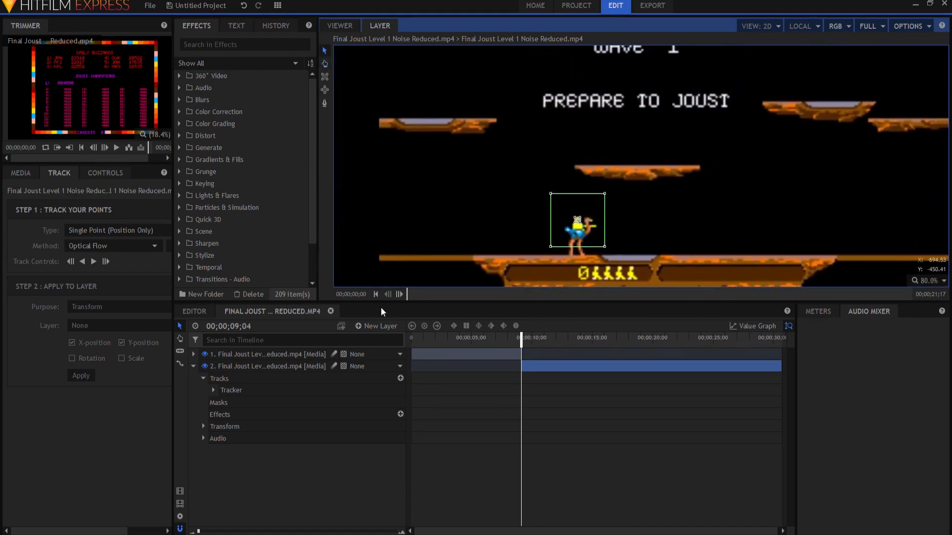
- Track the rider forward several frames past the nine-second split
{"action": "left_click", "coordinate": [105, 262]}
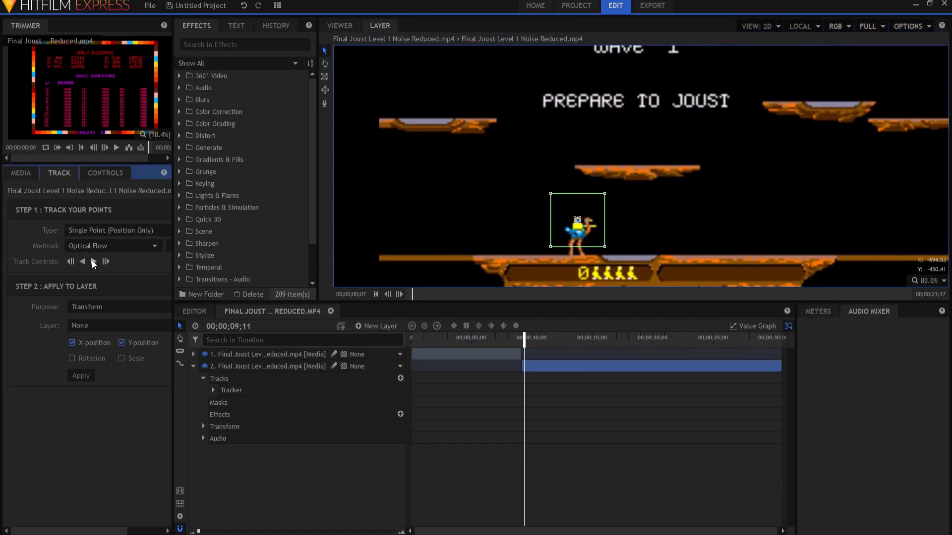
{"action": "left_click", "coordinate": [105, 262]}
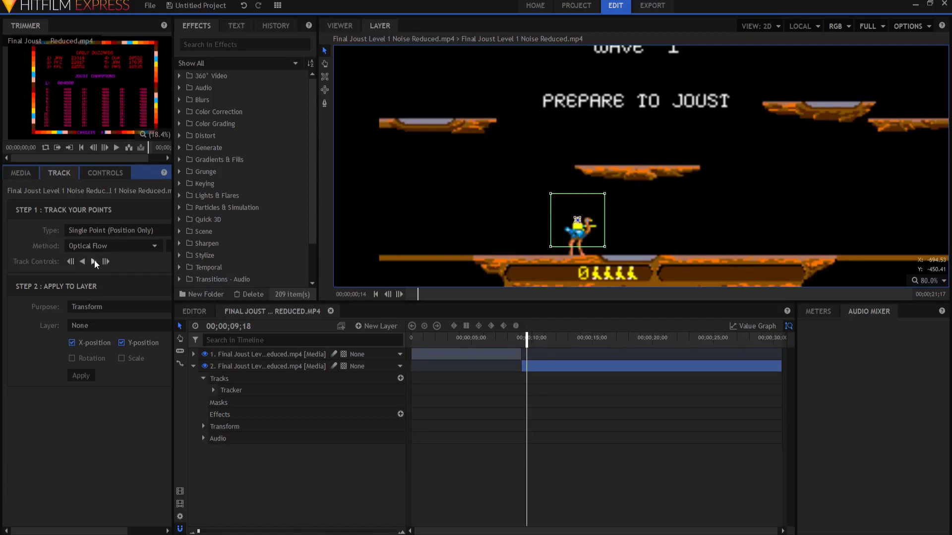
{"action": "left_click", "coordinate": [106, 262]}
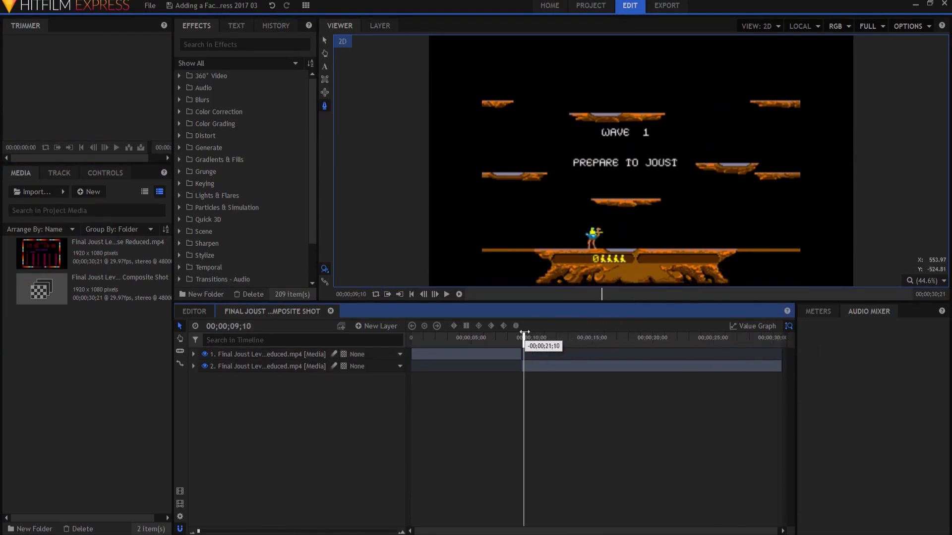
- Add a new point layer renamed Track and select the Tracker on the gameplay layer
{"action": "left_click", "coordinate": [376, 326]}
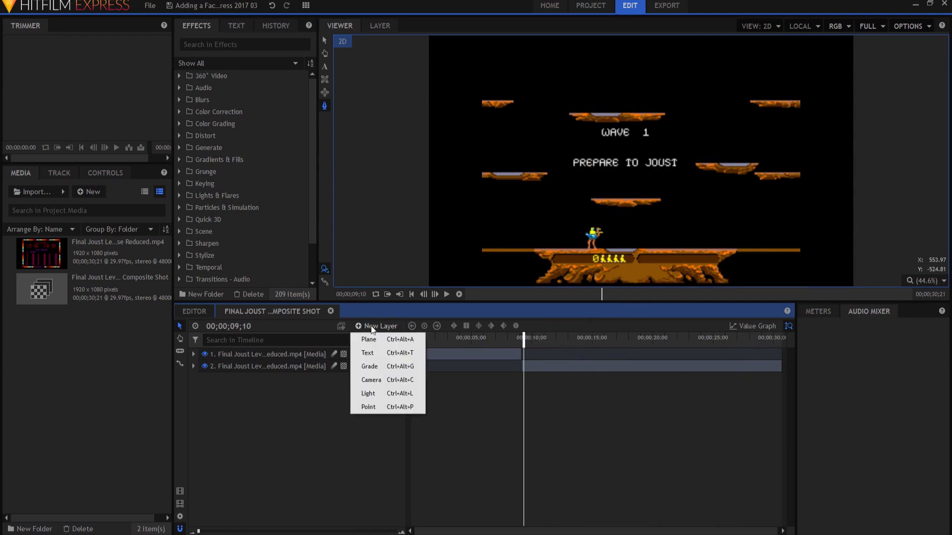
{"action": "left_click", "coordinate": [367, 406]}
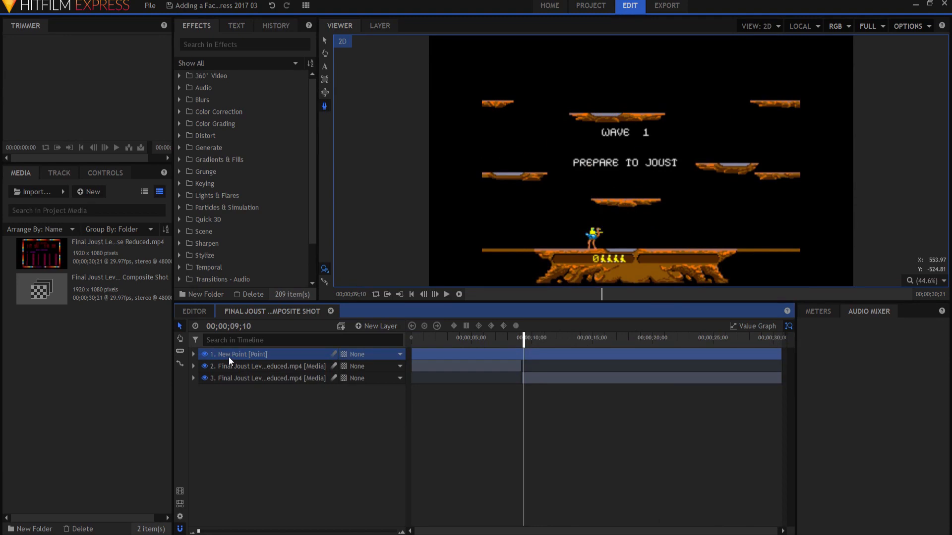
{"action": "double_click", "coordinate": [238, 354]}
{"action": "type", "text": "Track"}
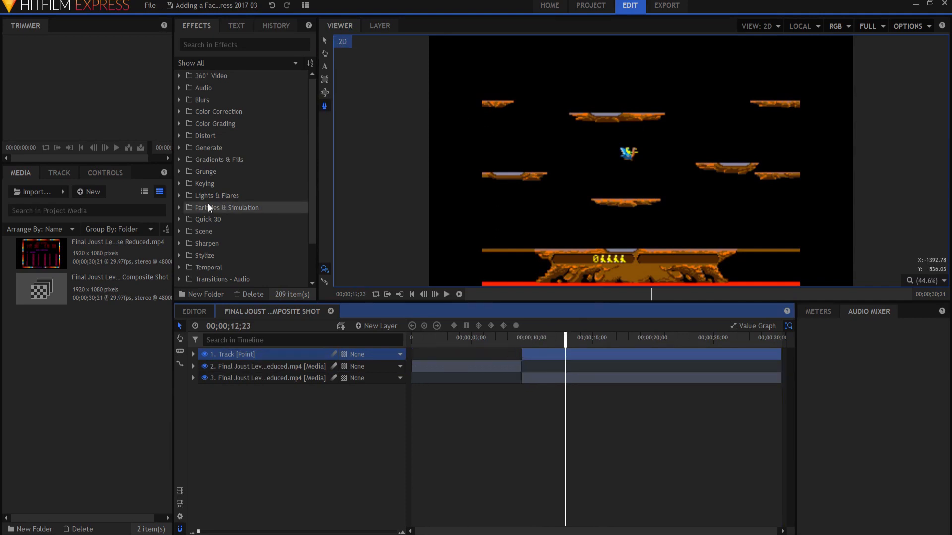
{"action": "left_click", "coordinate": [193, 379]}
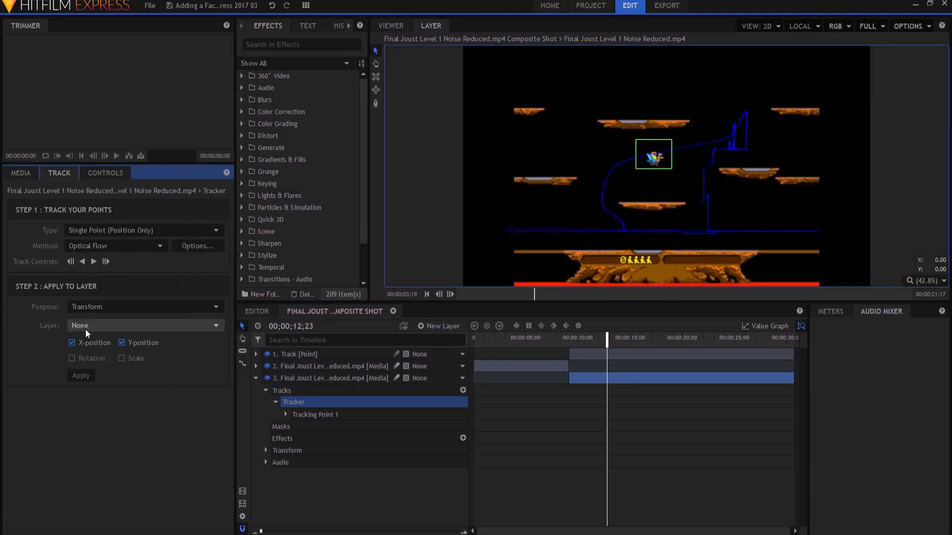
- Apply the rider's tracked motion to layer 1. Track, then select the Track layer
{"action": "left_click", "coordinate": [146, 326]}
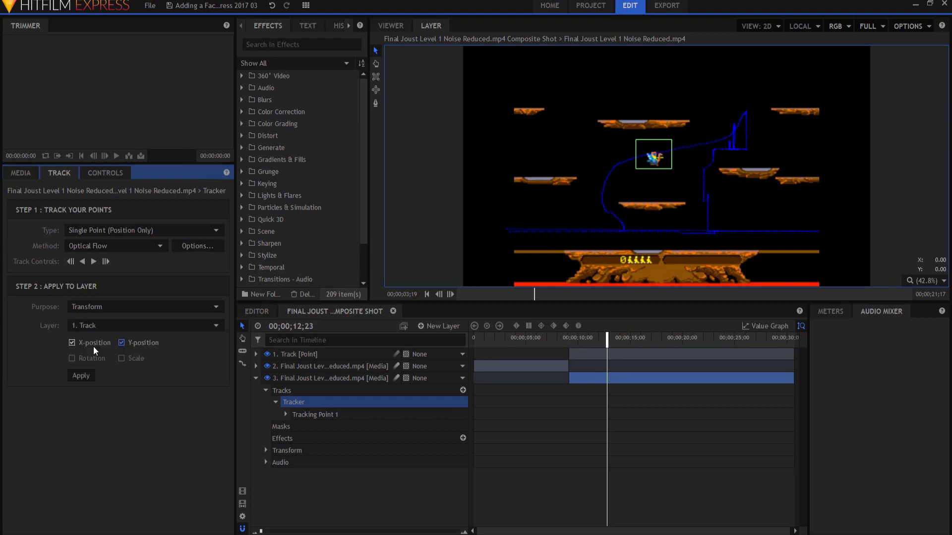
{"action": "left_click", "coordinate": [81, 376]}
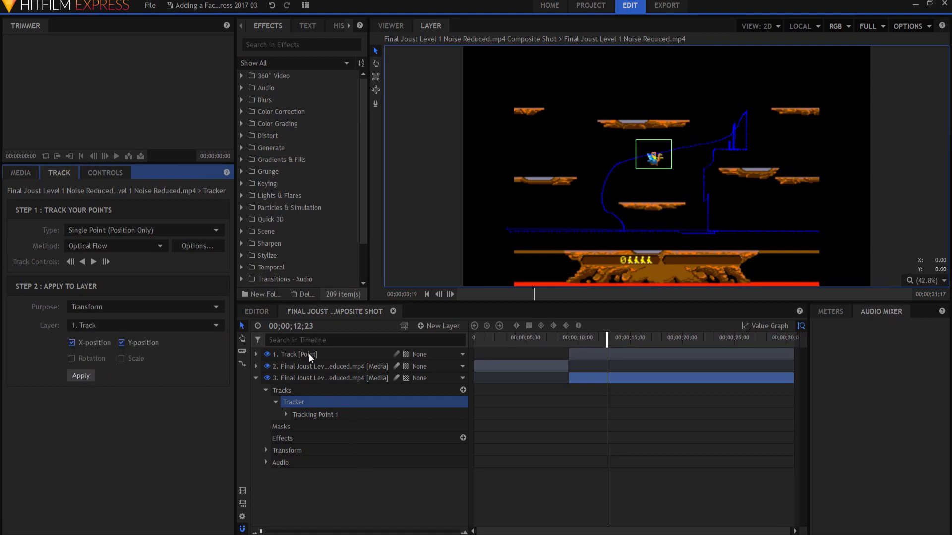
{"action": "left_click", "coordinate": [297, 354]}
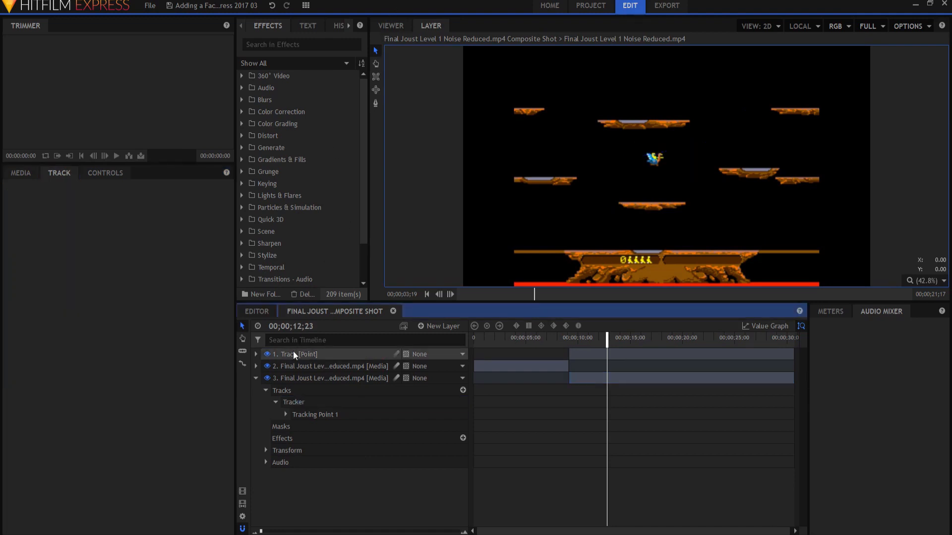
{"action": "left_click", "coordinate": [295, 354]}
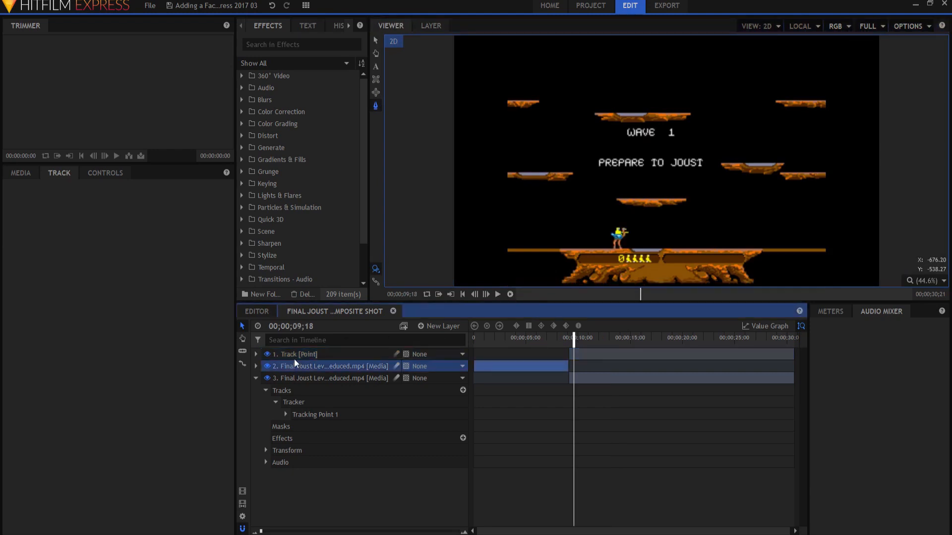
{"action": "left_click", "coordinate": [296, 354]}
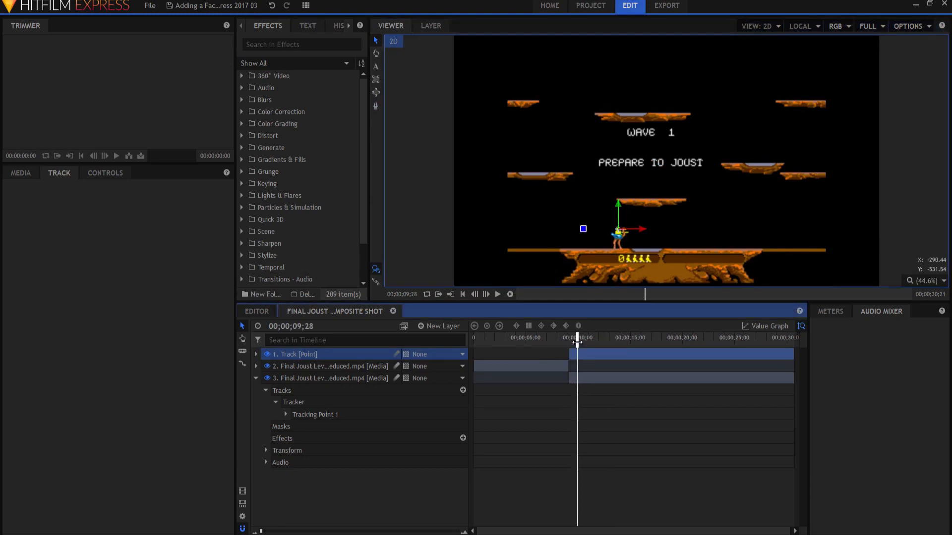
{"action": "left_click", "coordinate": [496, 294]}
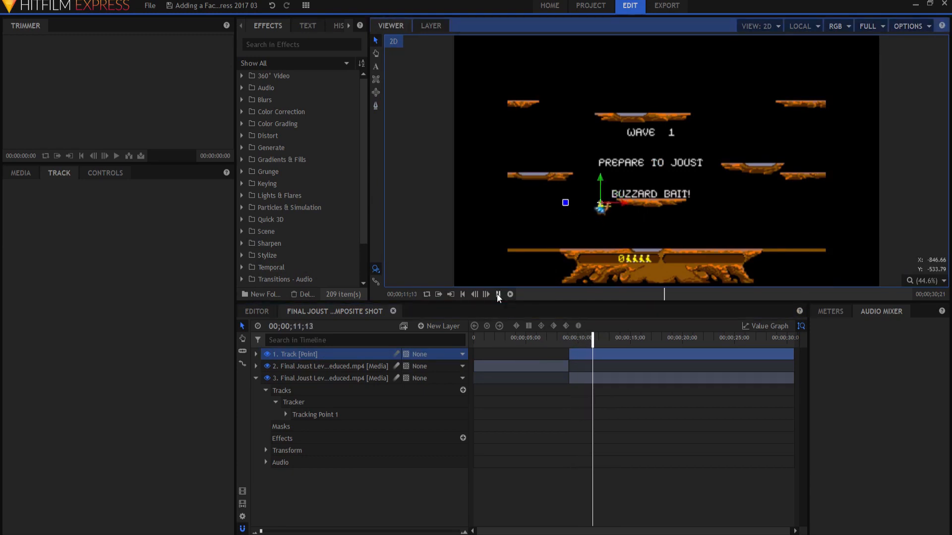
{"action": "left_click", "coordinate": [497, 294]}
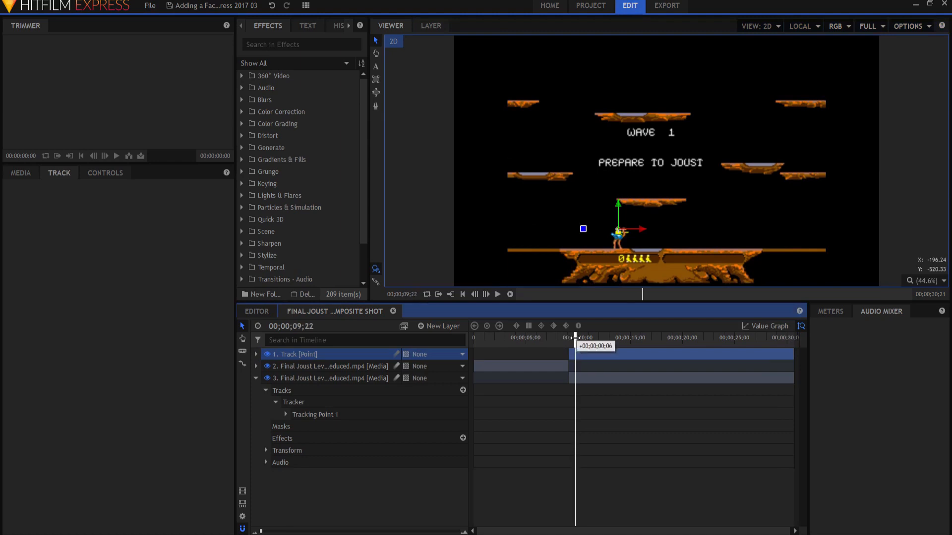
- Keyframe the Track point's Scale at -100% at one turn and back to 100% at the next
{"action": "left_click_drag", "start_coordinate": [573, 337], "coordinate": [579, 338]}
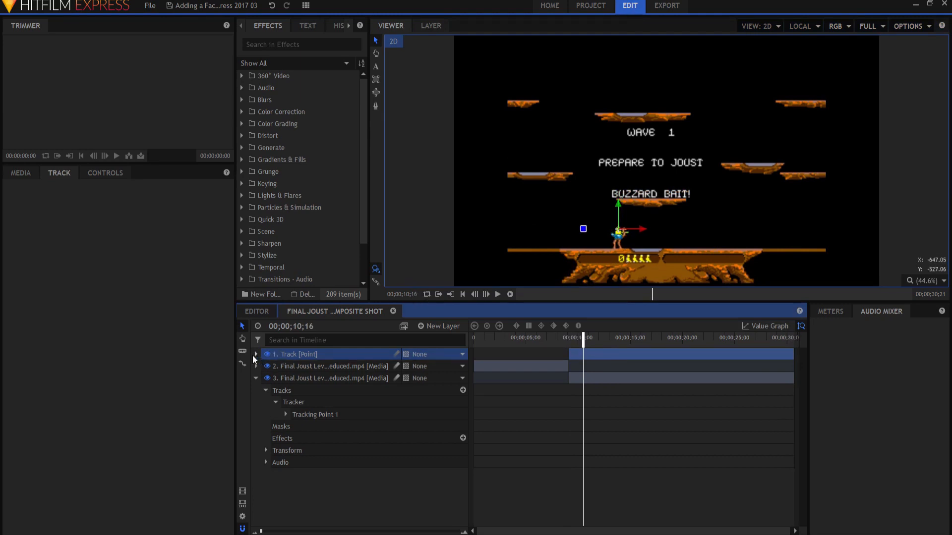
{"action": "left_click", "coordinate": [256, 354]}
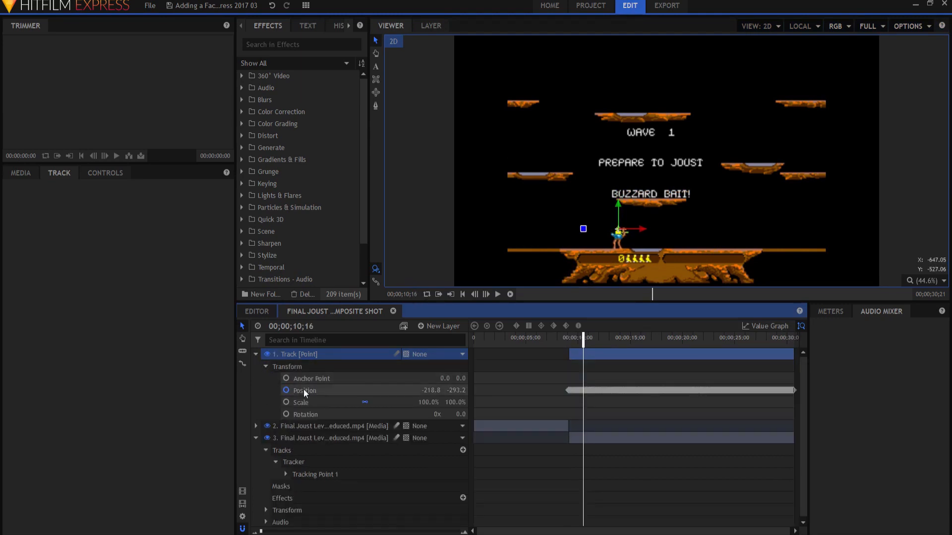
{"action": "left_click", "coordinate": [300, 402]}
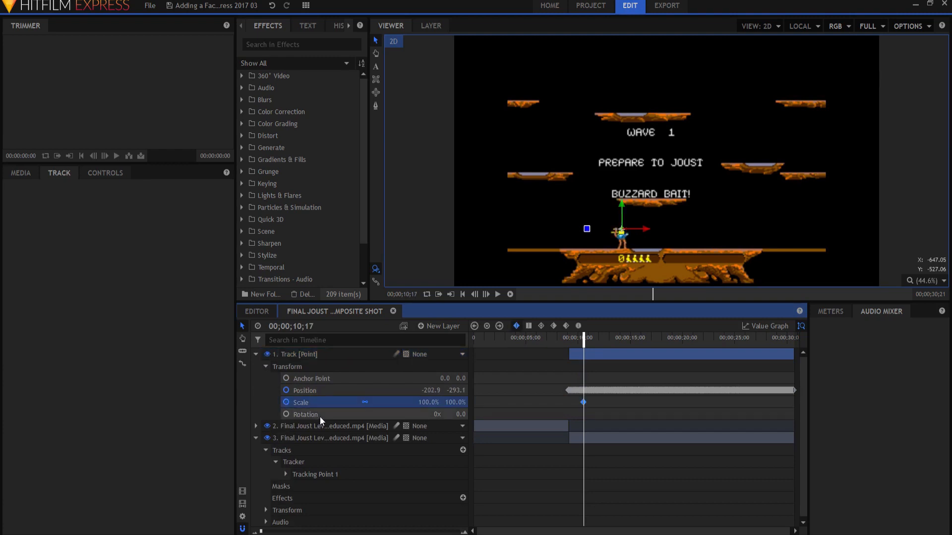
{"action": "double_click", "coordinate": [429, 402]}
{"action": "type", "text": "-100"}
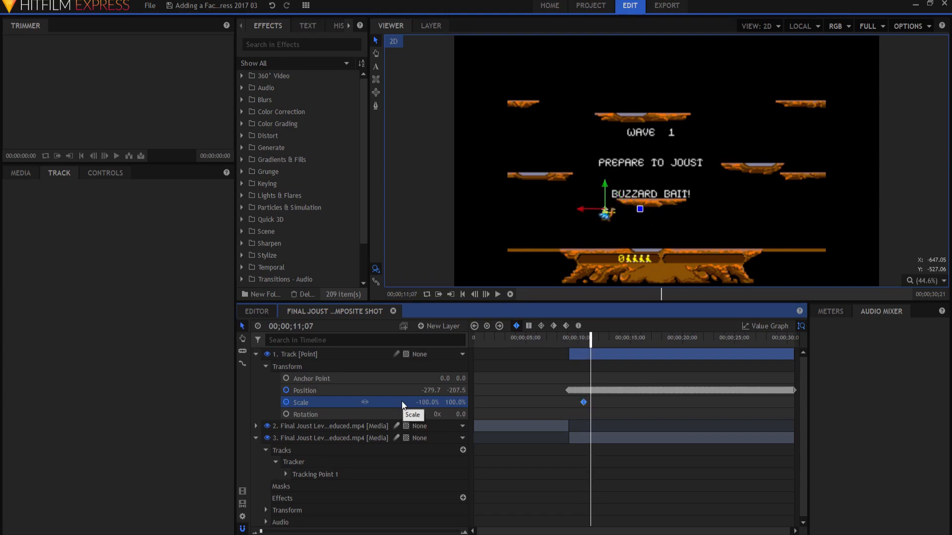
{"action": "double_click", "coordinate": [428, 401]}
{"action": "type", "text": "100"}
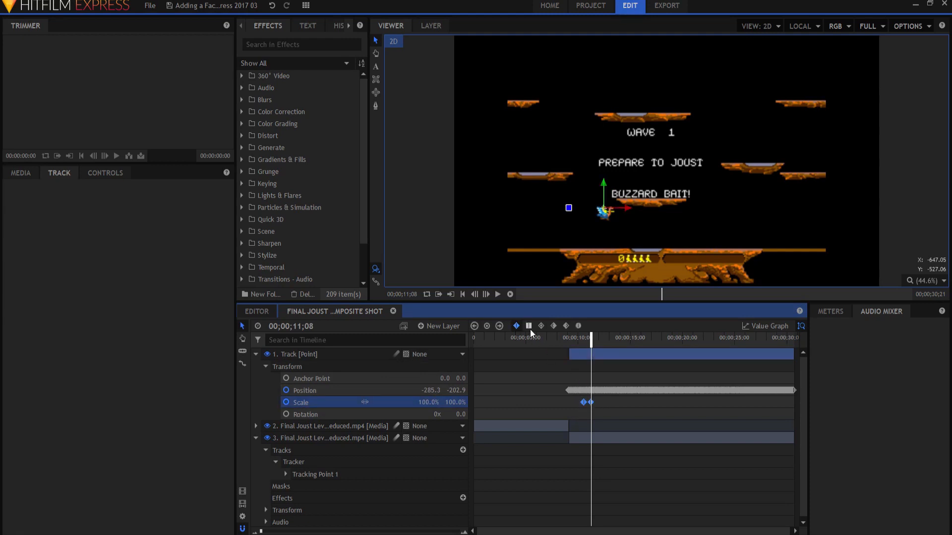
{"action": "mouse_move", "coordinate": [528, 326]}
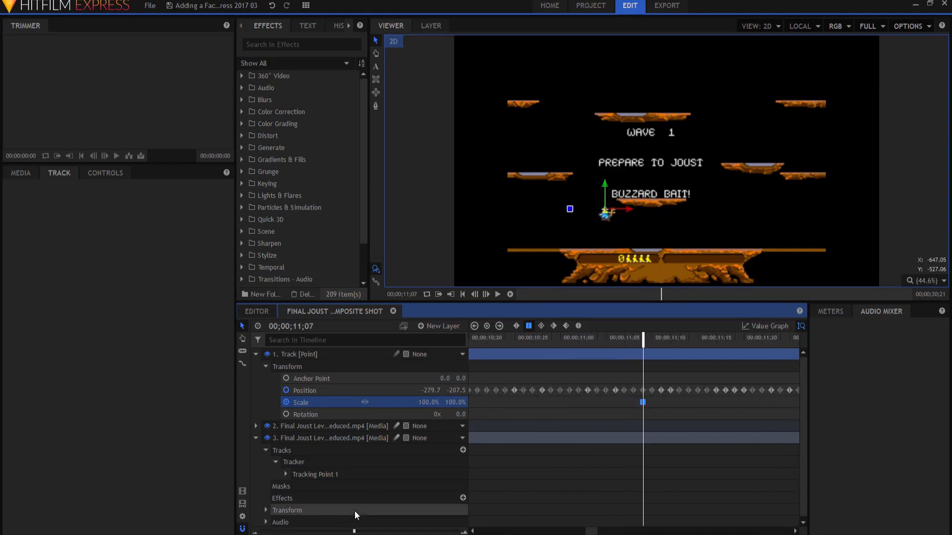
{"action": "mouse_move", "coordinate": [666, 228]}
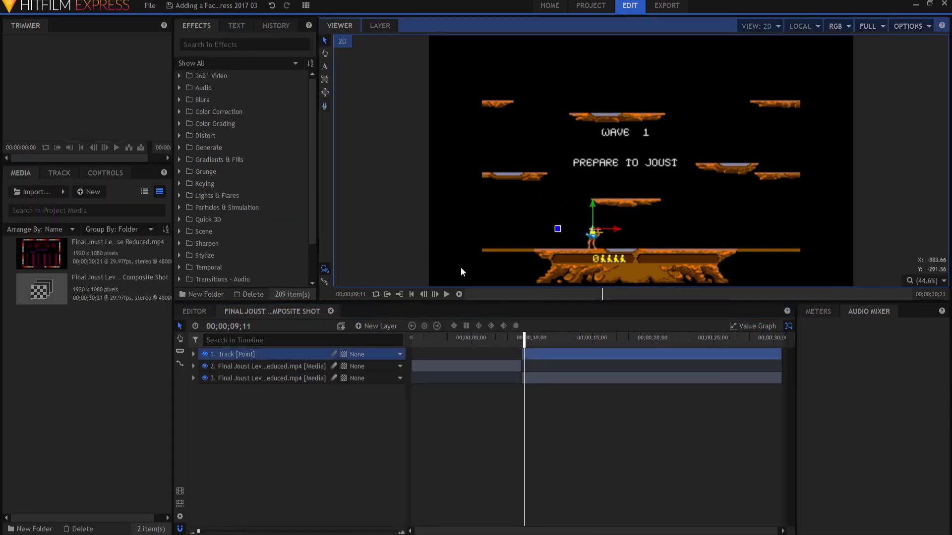
- Play and pause the shot to find turns, then expand the Track point's Transform
{"action": "left_click", "coordinate": [446, 294]}
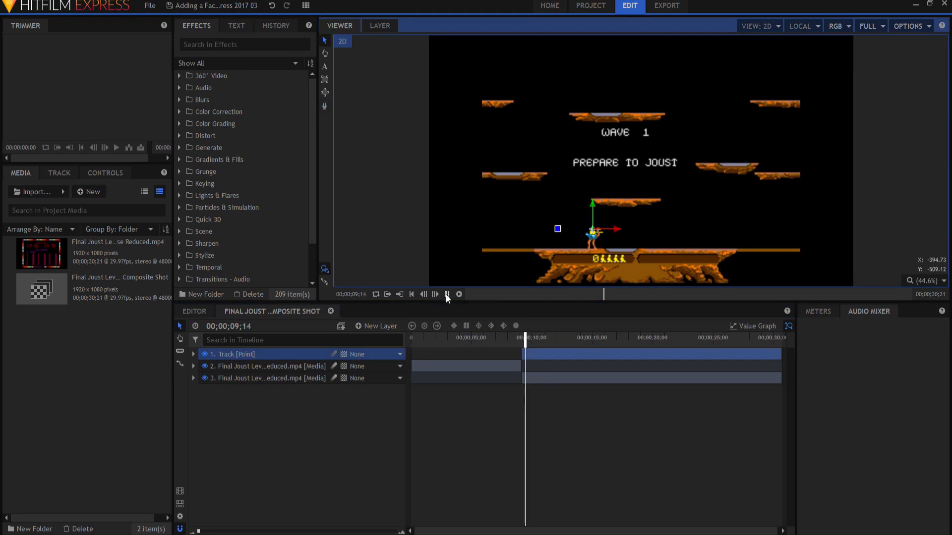
{"action": "left_click", "coordinate": [458, 294]}
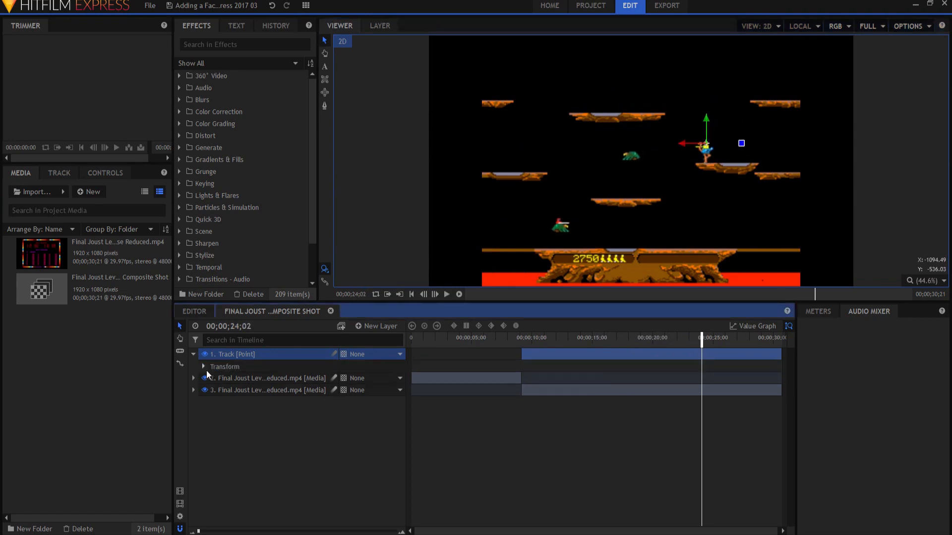
{"action": "left_click", "coordinate": [203, 366]}
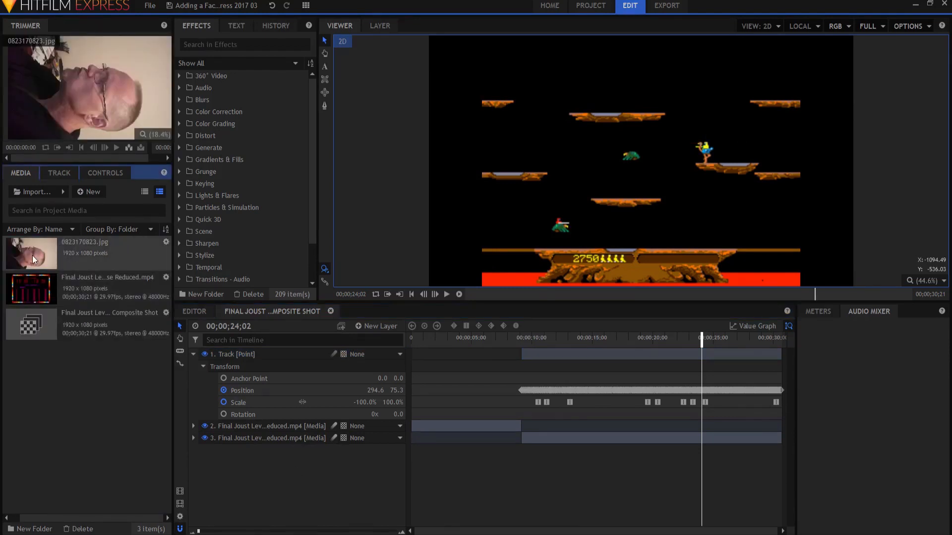
- Select the imported face photo 0823170823.jpg in the Media panel
{"action": "left_click", "coordinate": [85, 253]}
{"action": "type", "text": "-90"}
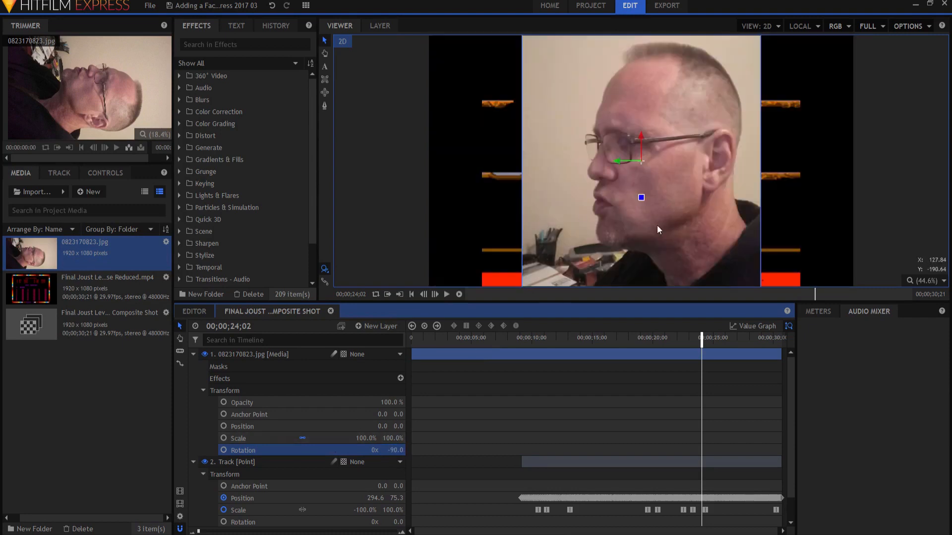
{"action": "mouse_move", "coordinate": [682, 265]}
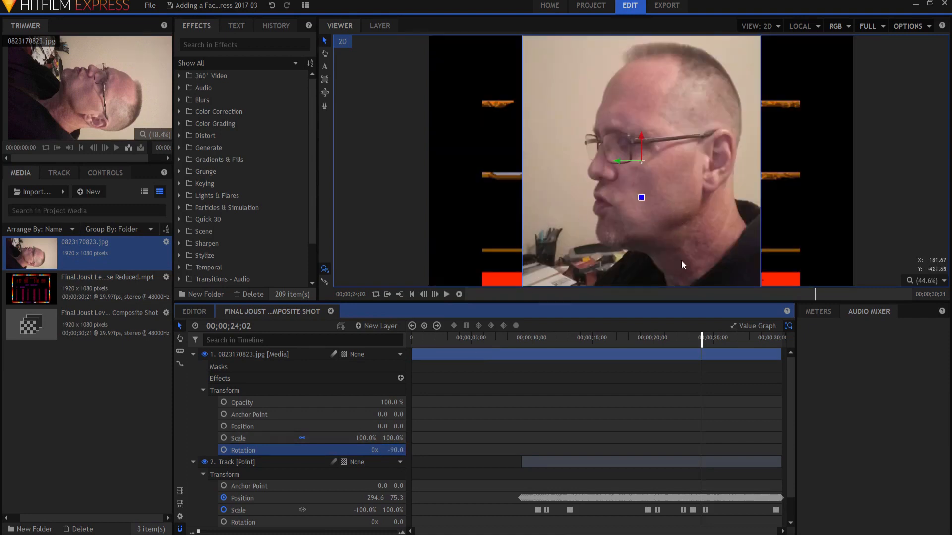
{"action": "mouse_move", "coordinate": [601, 196]}
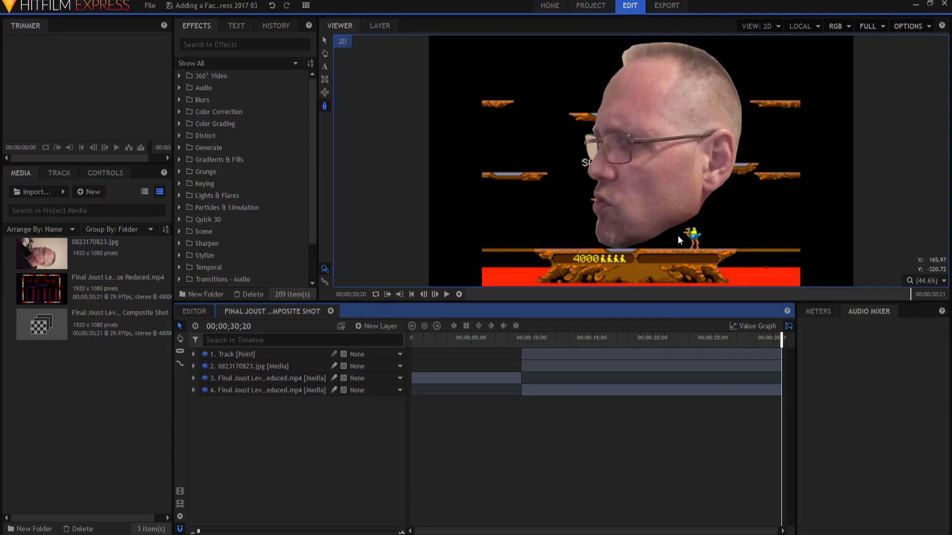
- Select the face photo layer and expand its Transform properties
{"action": "left_click", "coordinate": [249, 366]}
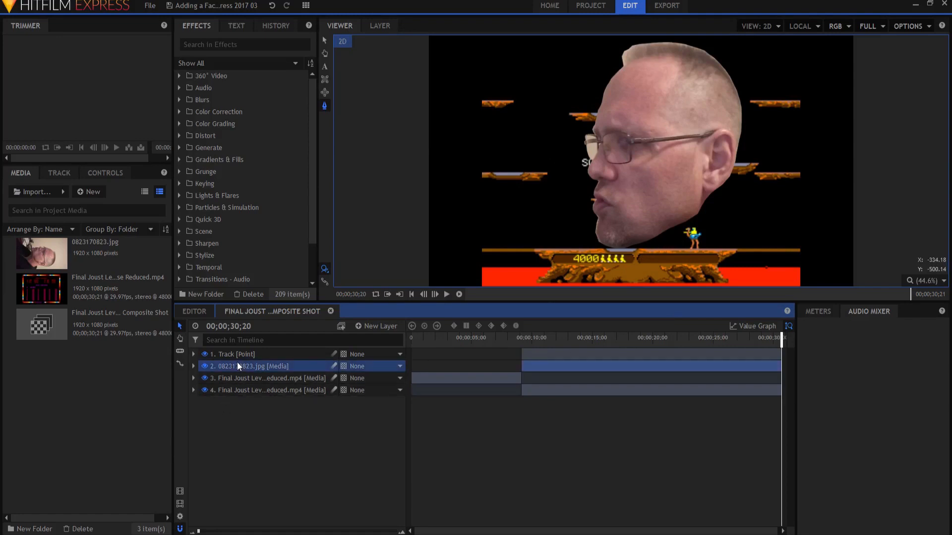
{"action": "left_click", "coordinate": [193, 366]}
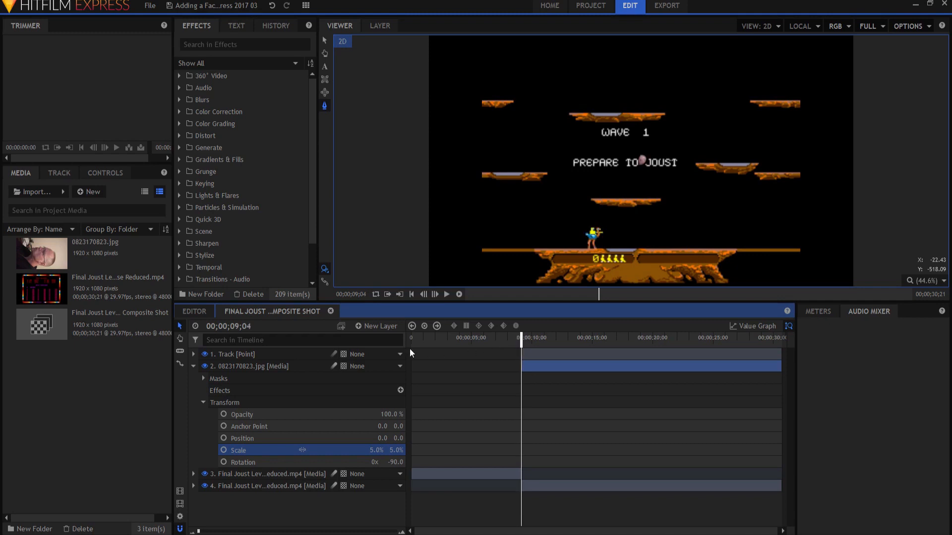
- Parent the face photo to the 1. Track point and set its Anchor Point to 1753.0
{"action": "left_click", "coordinate": [376, 365]}
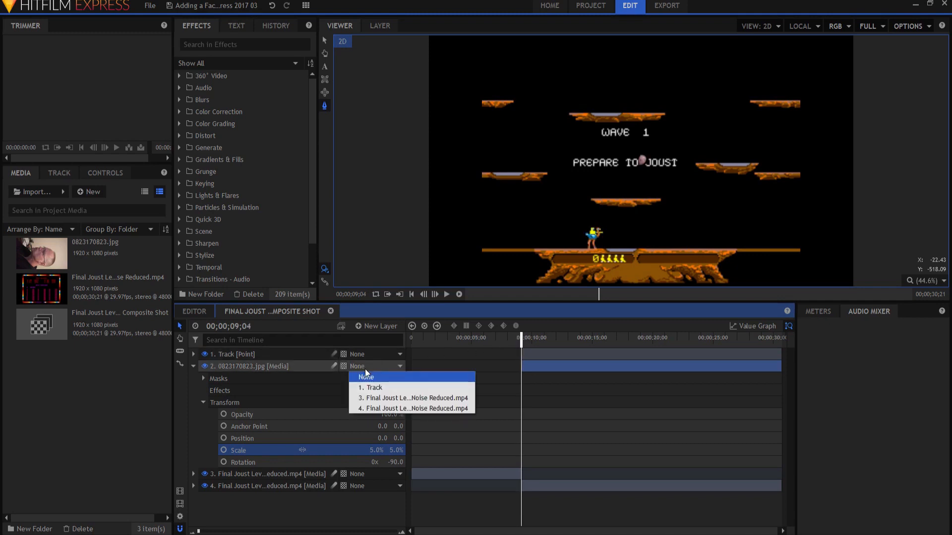
{"action": "left_click", "coordinate": [370, 388]}
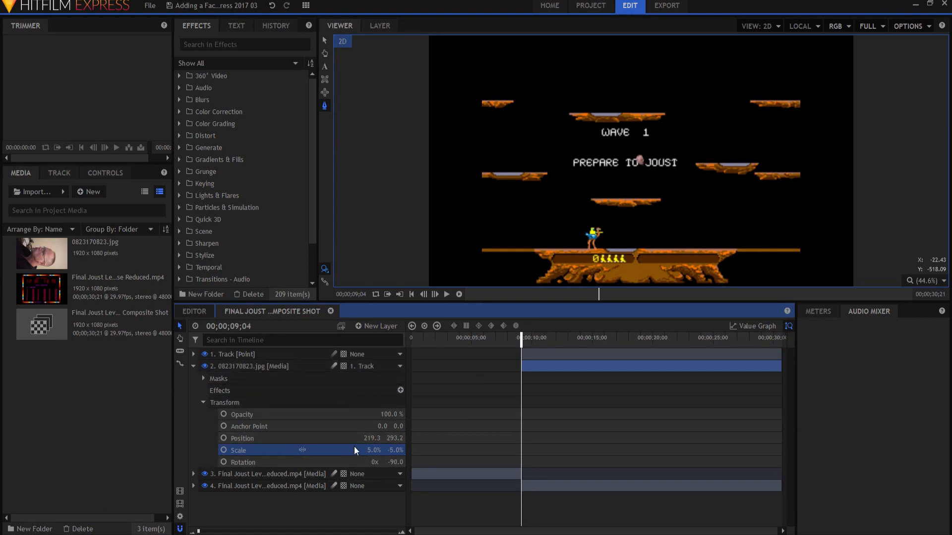
{"action": "left_click", "coordinate": [273, 426]}
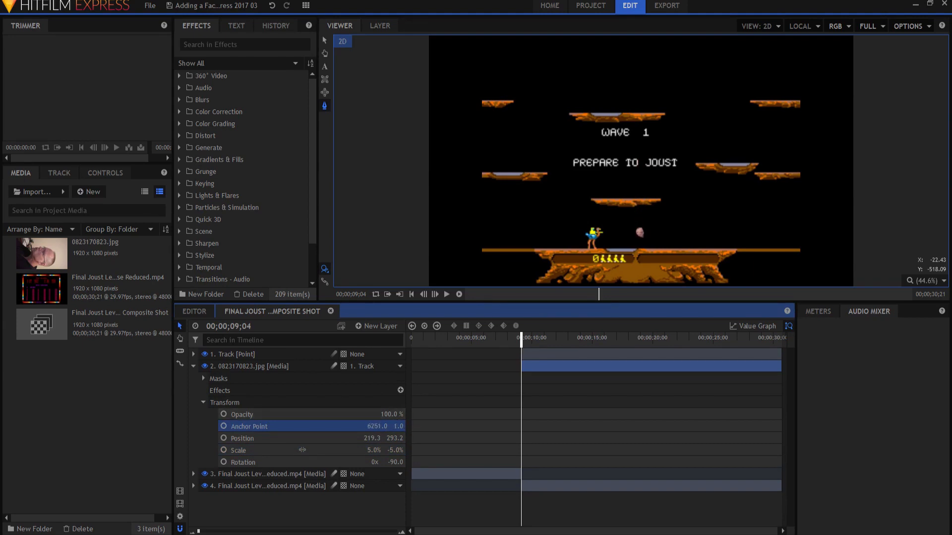
{"action": "type", "text": "1753.0"}
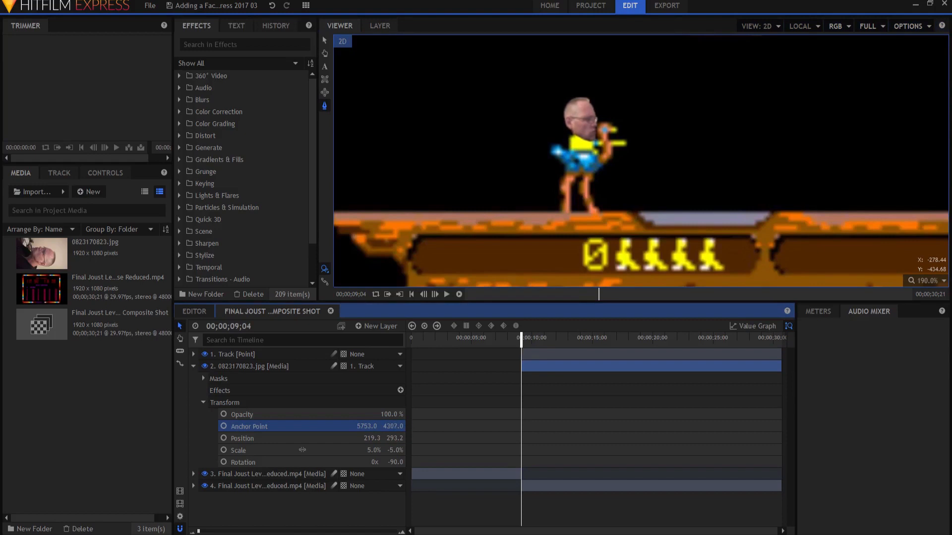
{"action": "mouse_move", "coordinate": [152, 355]}
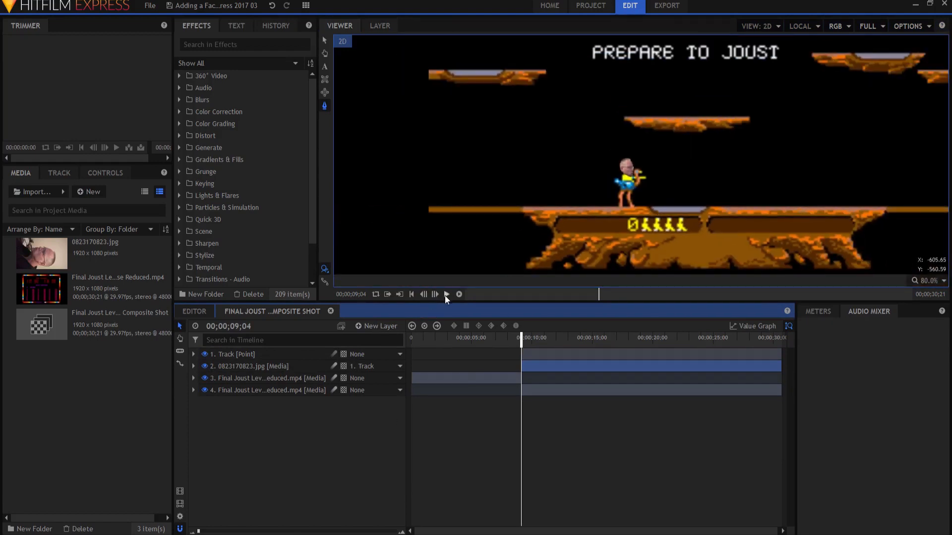
{"action": "left_click", "coordinate": [446, 294]}
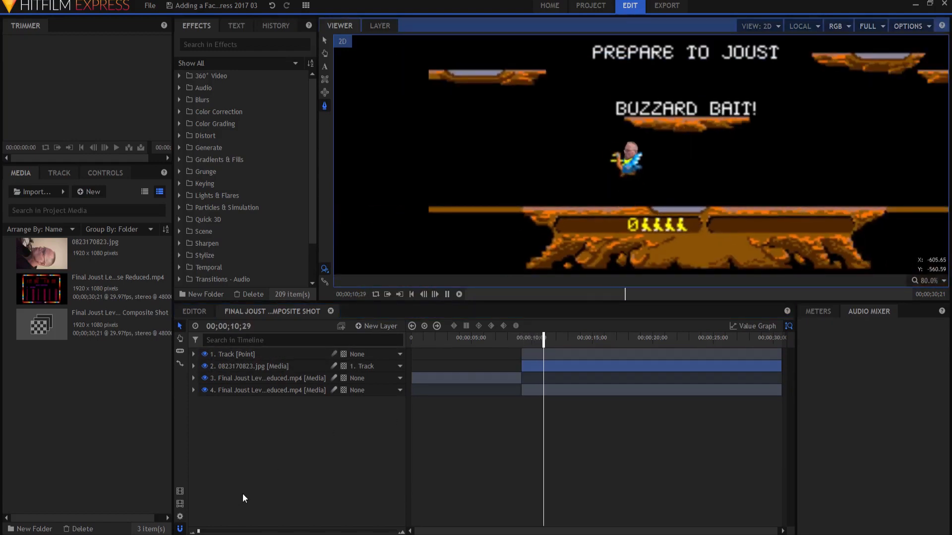
{"action": "left_click", "coordinate": [446, 294]}
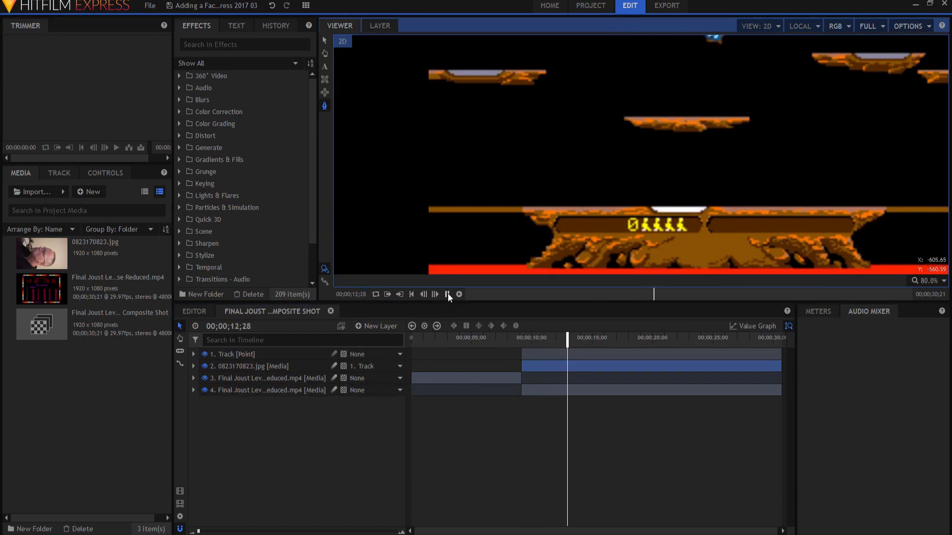
{"action": "left_click", "coordinate": [446, 294]}
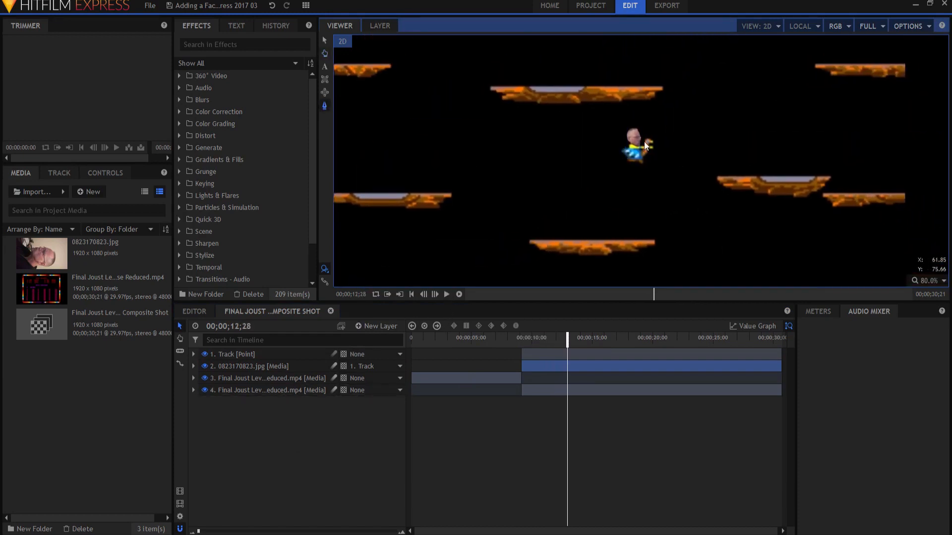
{"action": "mouse_move", "coordinate": [476, 149]}
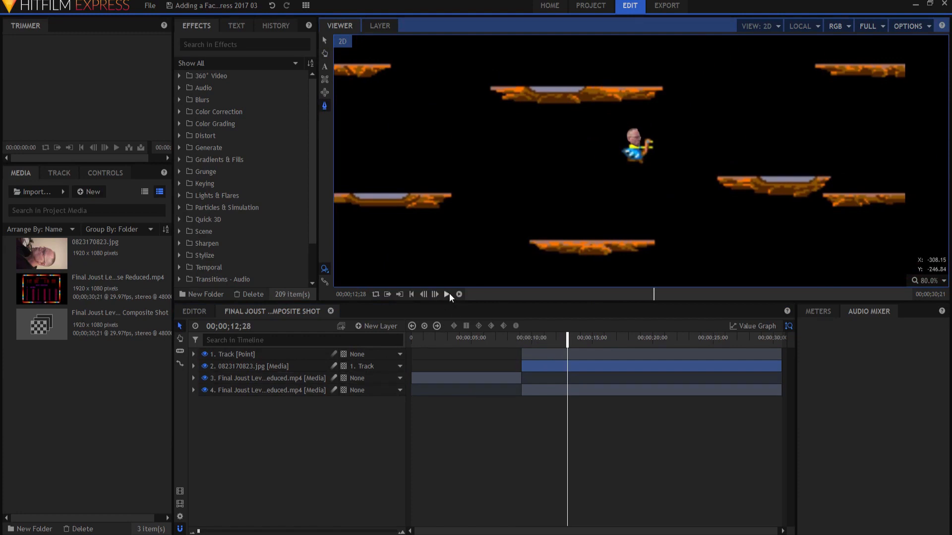
{"action": "left_click", "coordinate": [447, 294]}
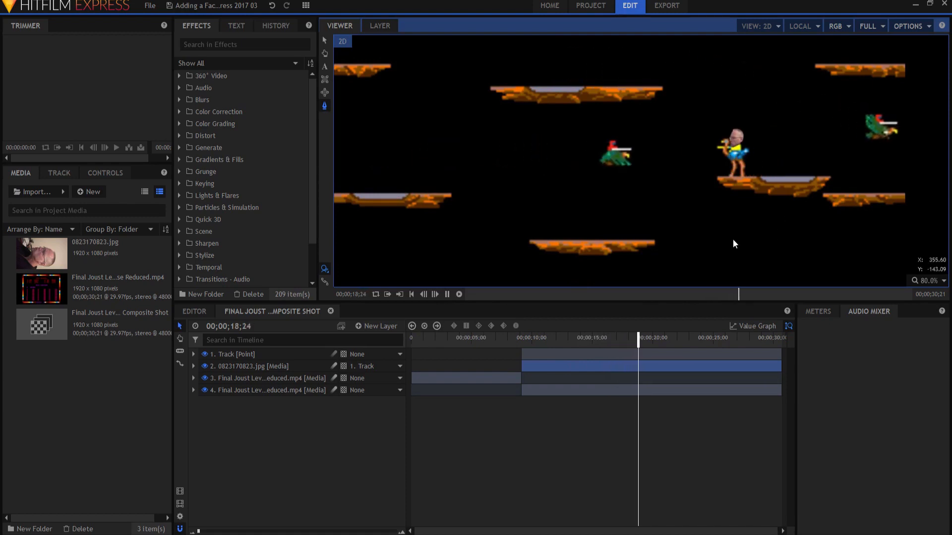
{"action": "left_click", "coordinate": [661, 337]}
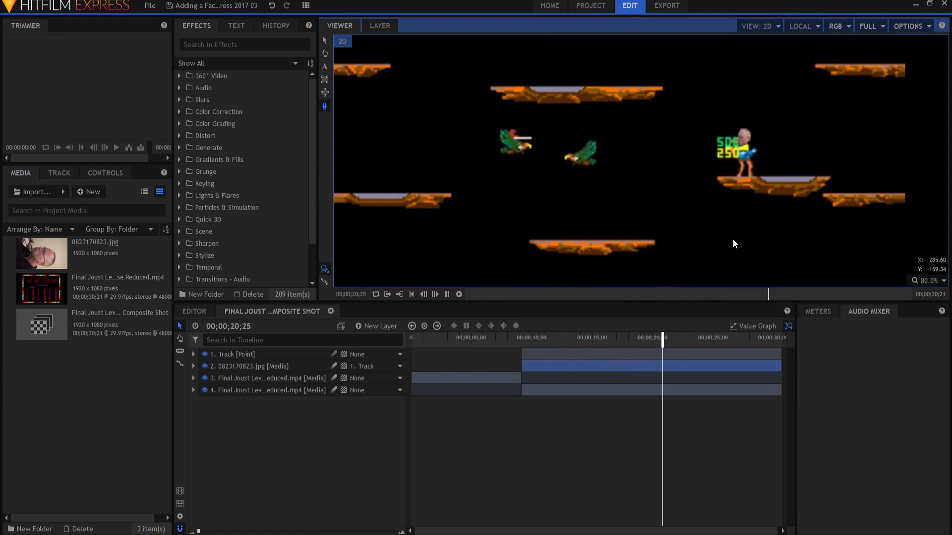
{"action": "left_click", "coordinate": [686, 338]}
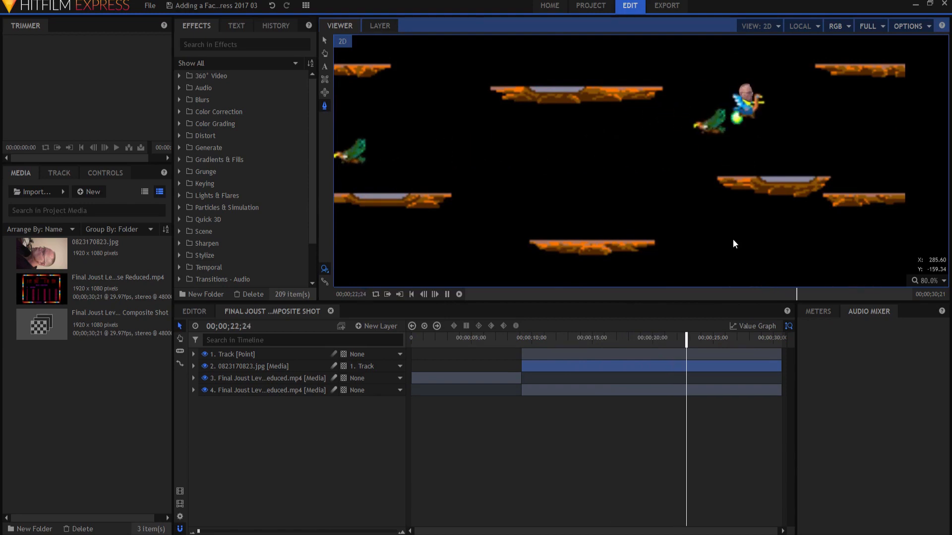
{"action": "left_click", "coordinate": [685, 337]}
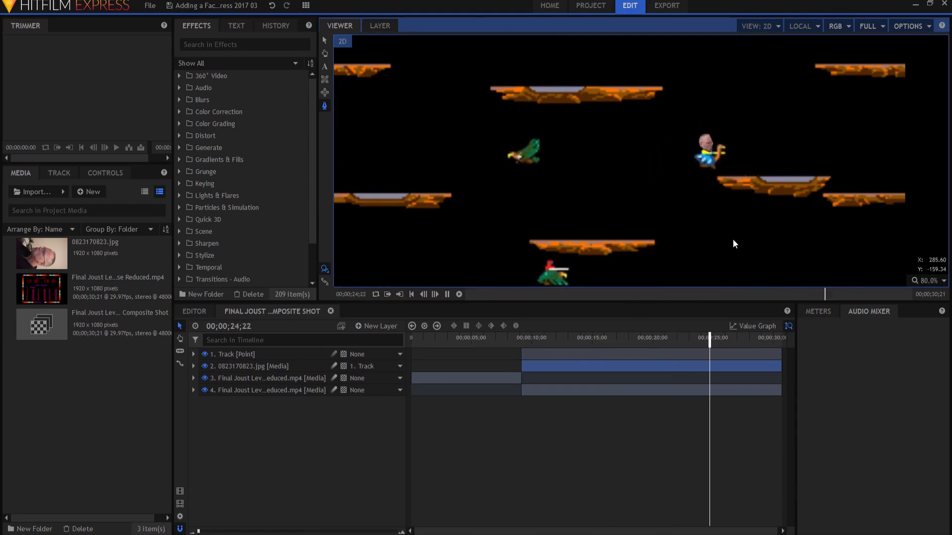